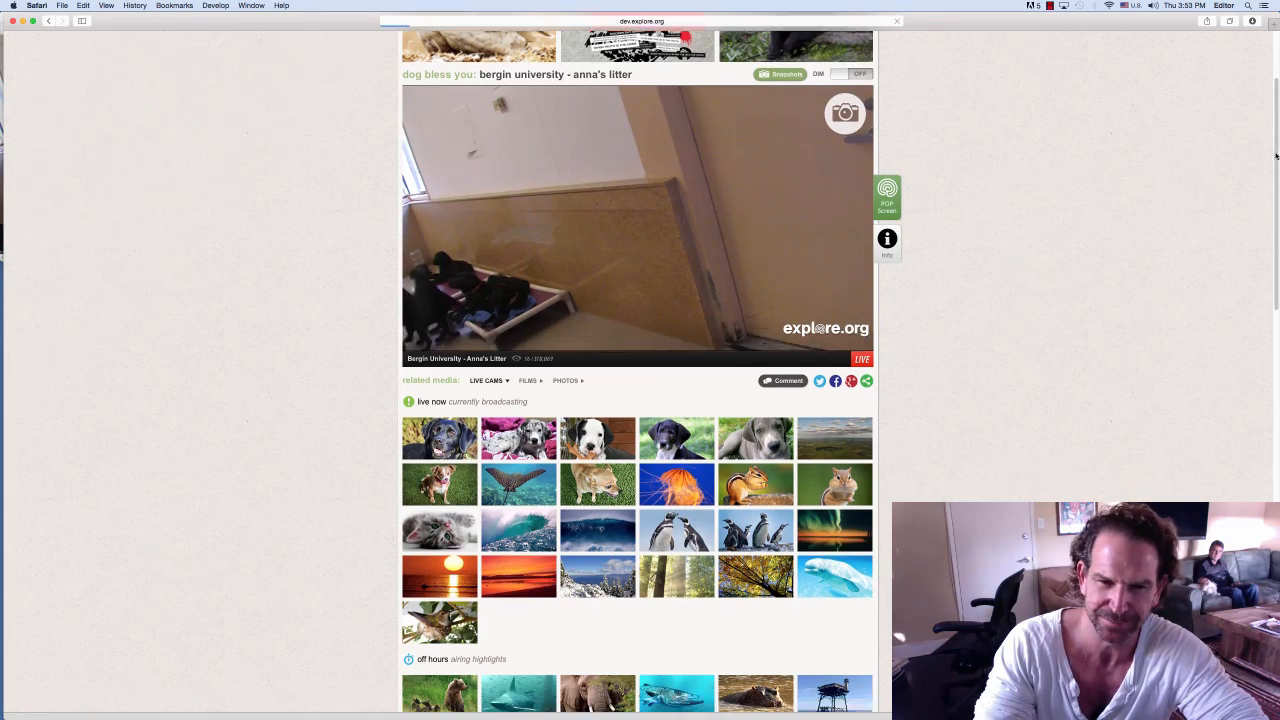
Load the Hawaiian Islands Pipeline cam (Ehukai Beach) in the main player from the live grid.
scroll("down", 3)
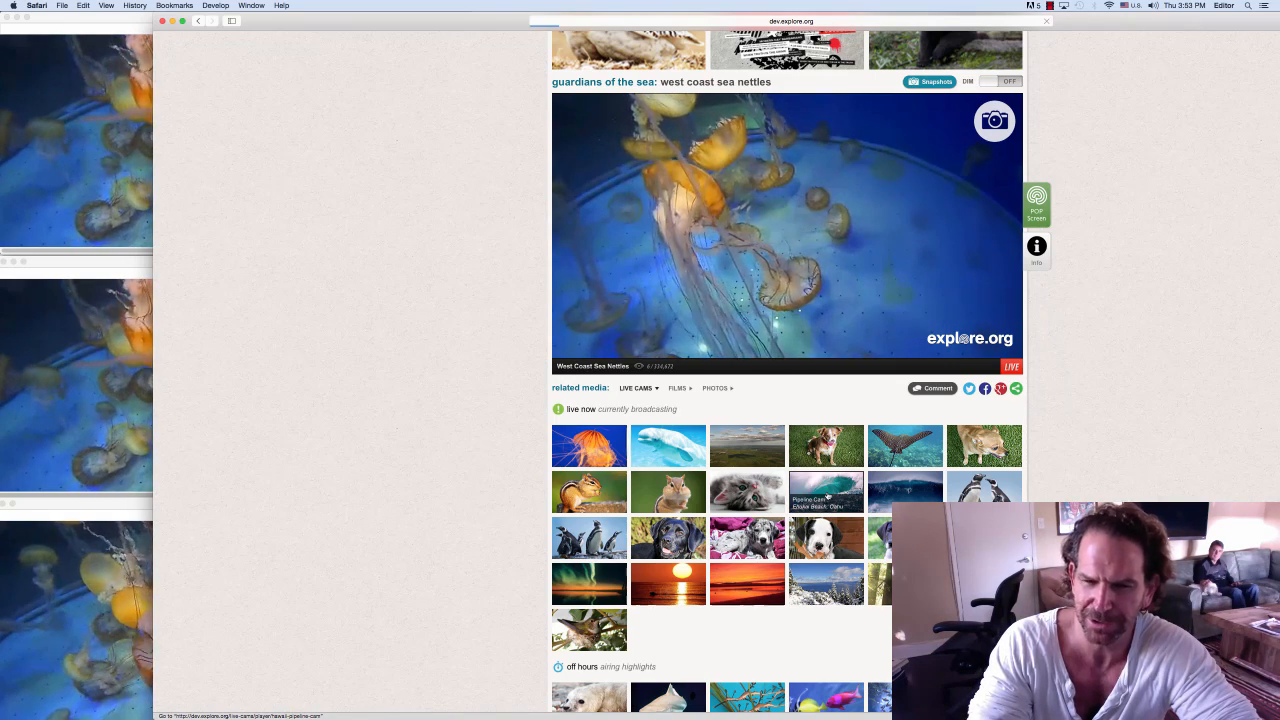
left_click(826, 491)
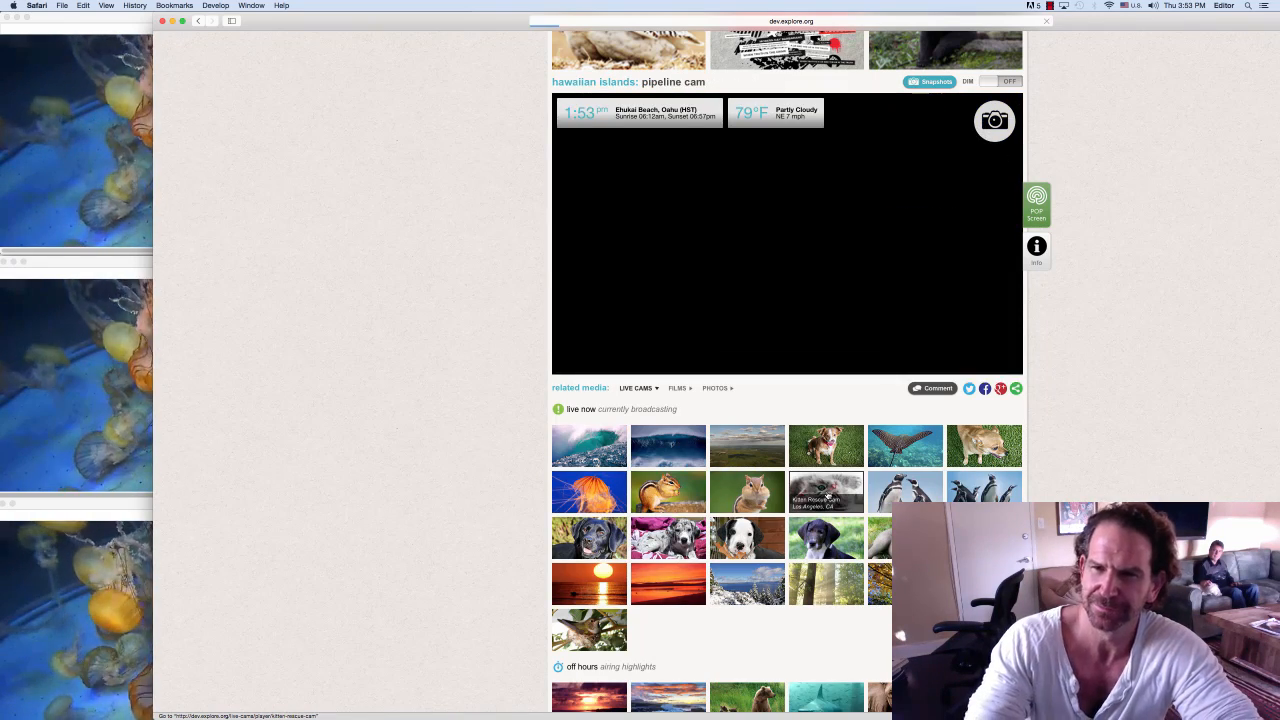